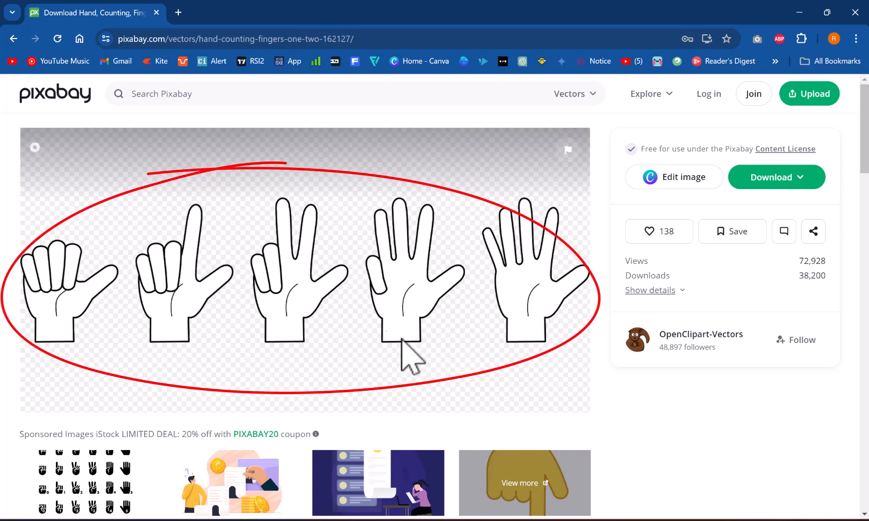
mouse_move(366, 350)
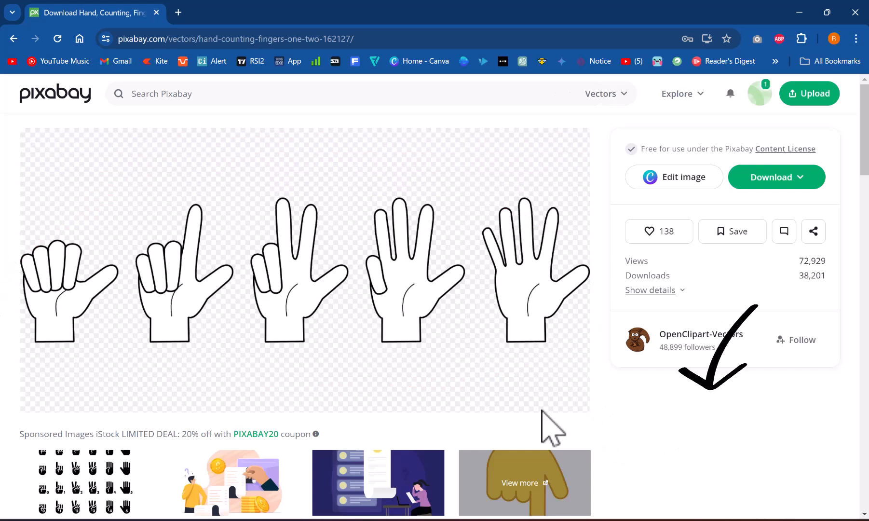
mouse_move(482, 366)
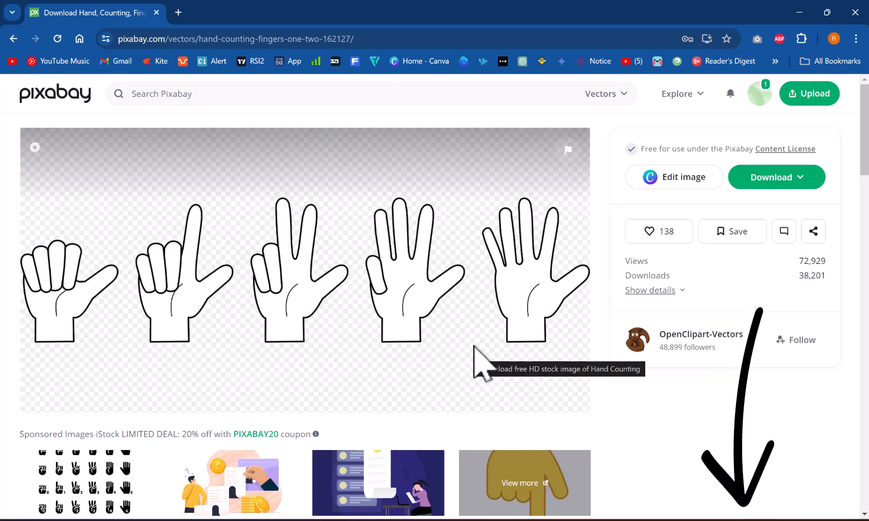
Download the five counting-hands image from Pixabay as a 1280×640 PNG.
click(776, 177)
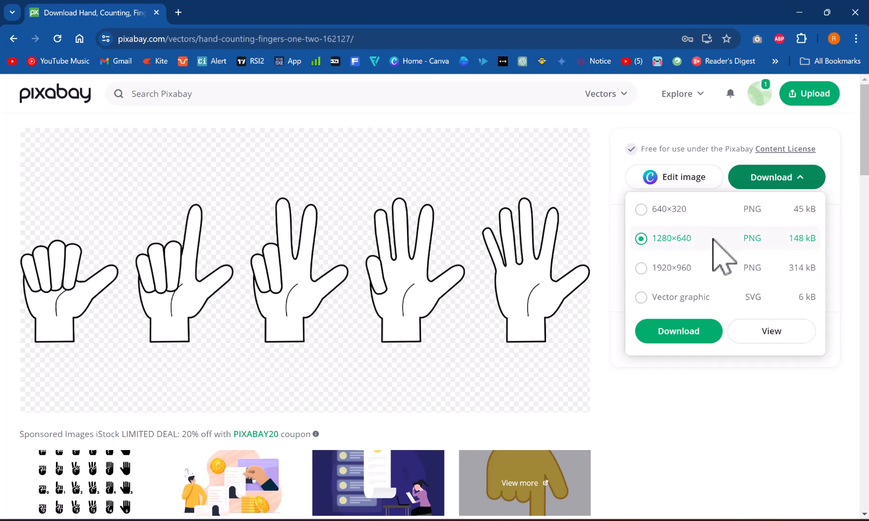
click(641, 297)
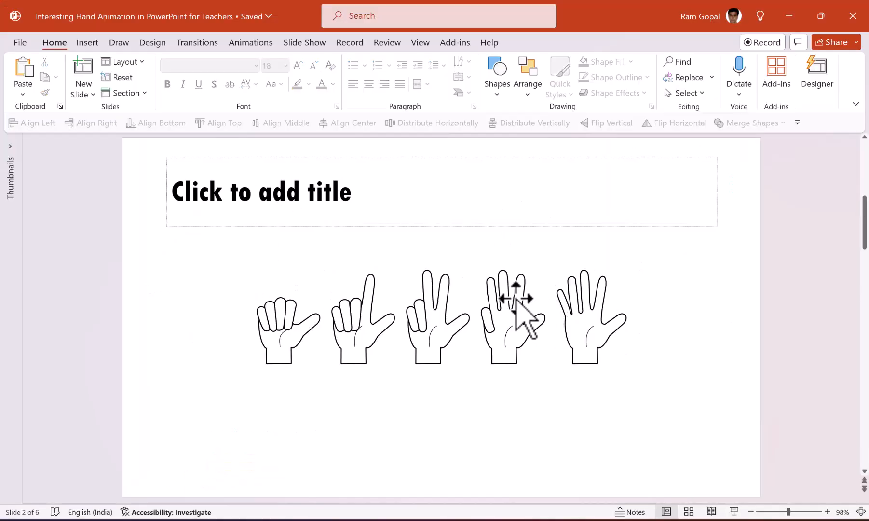
Select the counting-hands graphic and pick out the open five-finger hand.
click(518, 323)
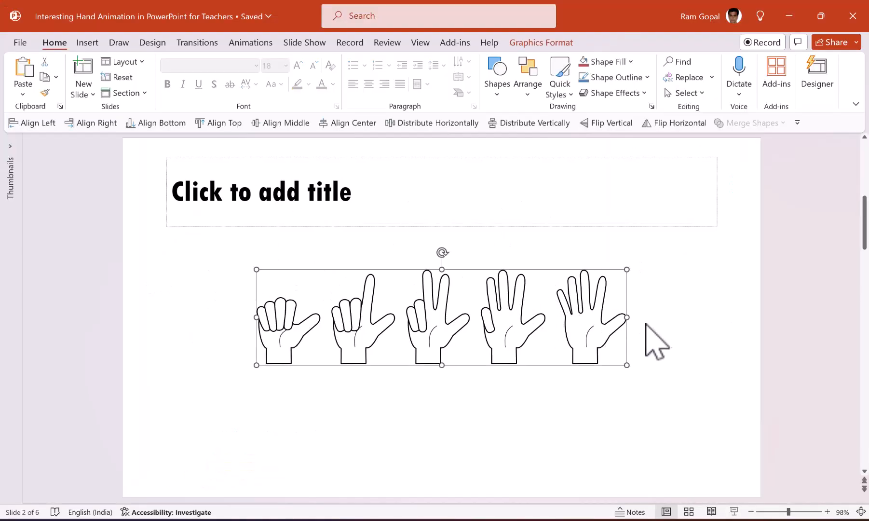
mouse_move(664, 322)
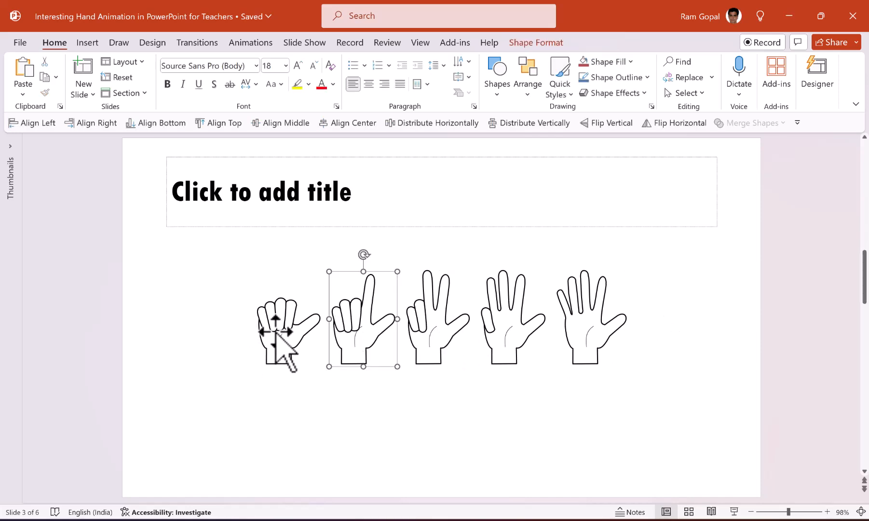
click(590, 318)
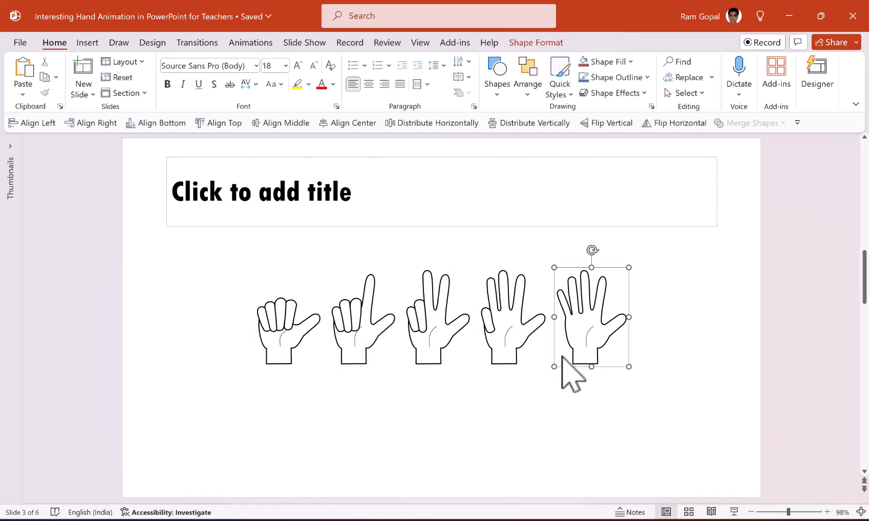
mouse_move(688, 388)
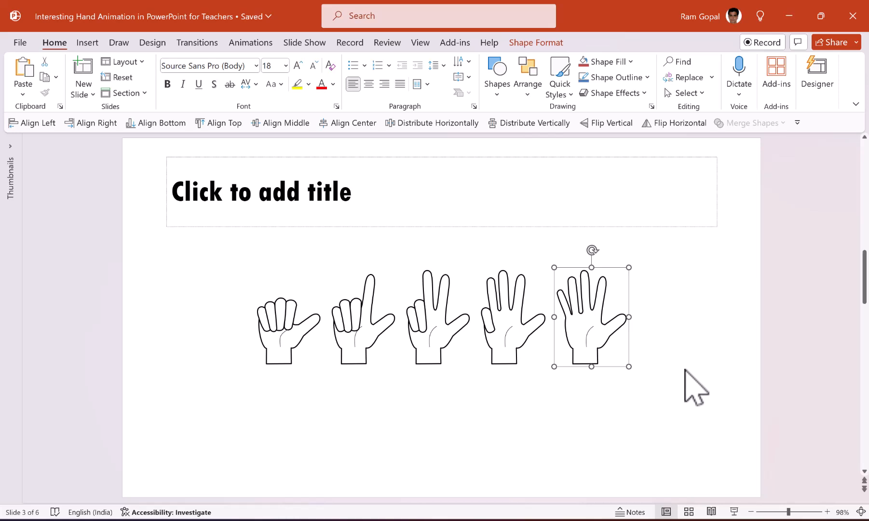
mouse_move(666, 382)
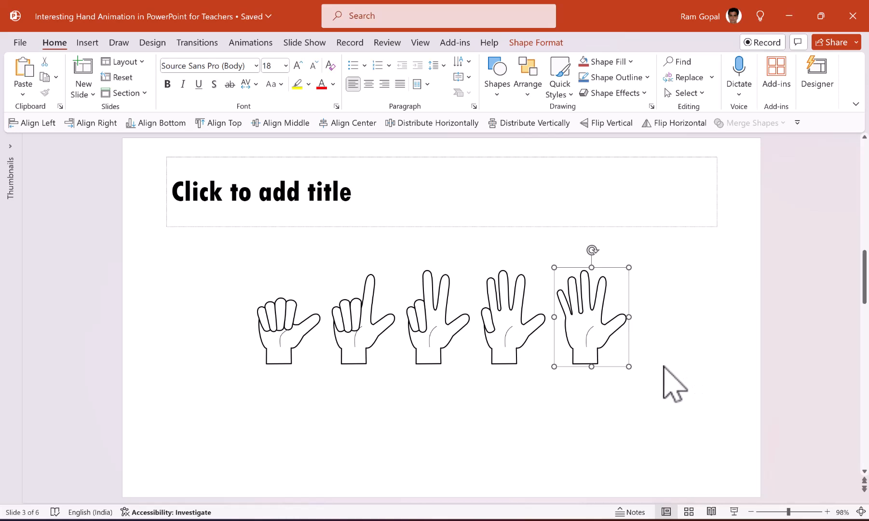
mouse_move(386, 328)
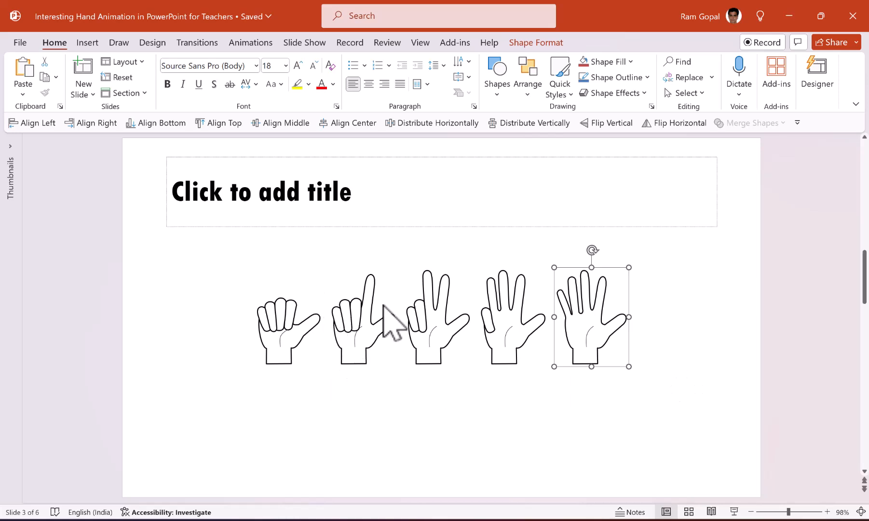
mouse_move(682, 344)
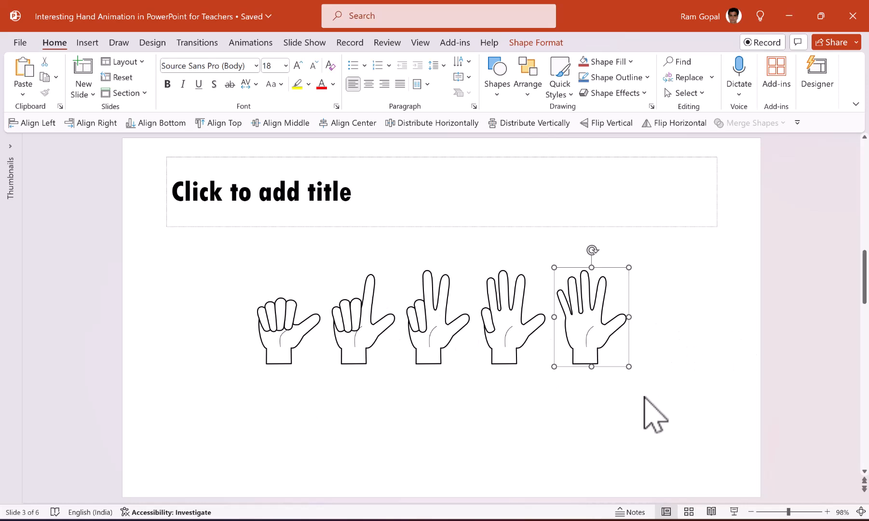
mouse_move(505, 420)
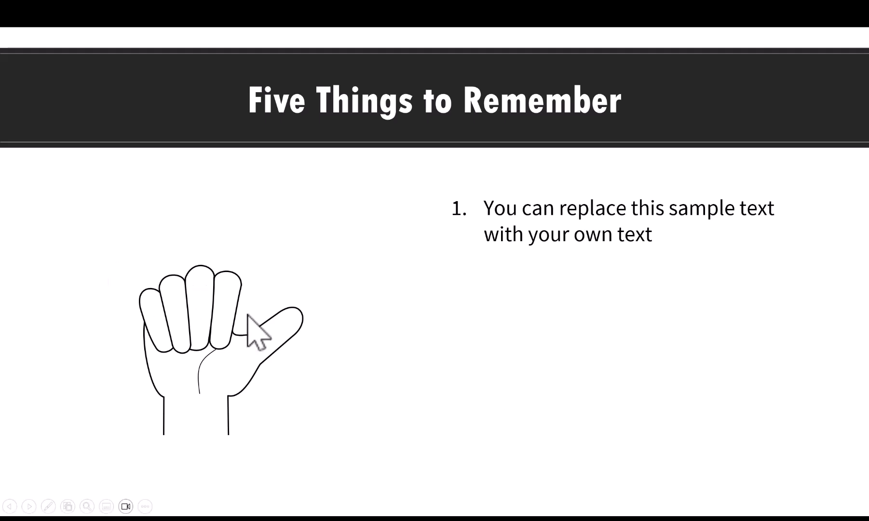
mouse_move(375, 381)
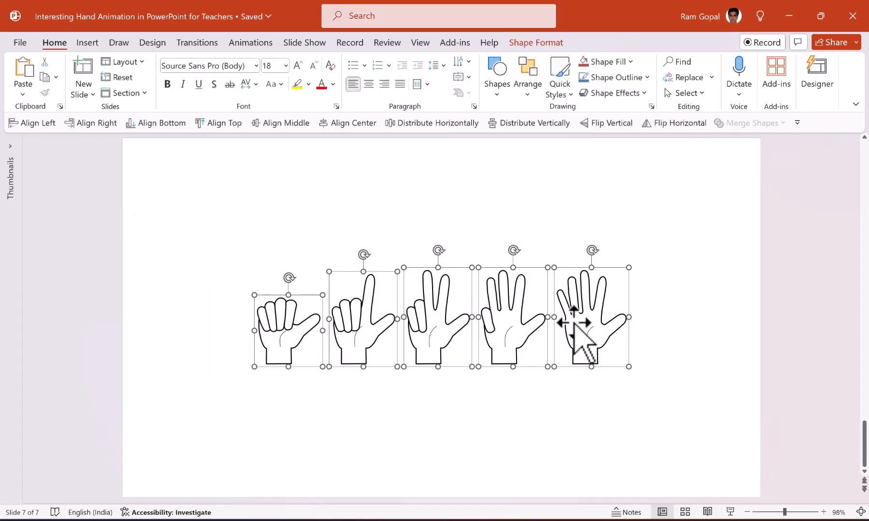
mouse_move(153, 167)
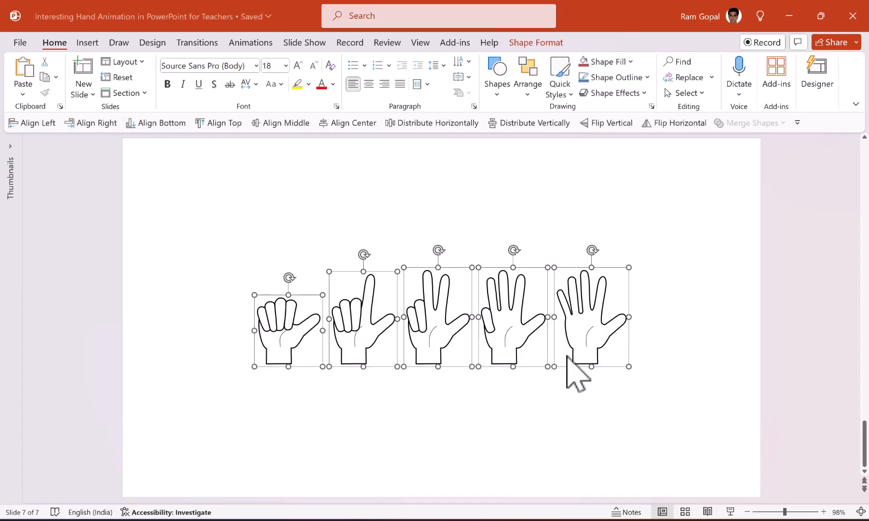
mouse_move(222, 253)
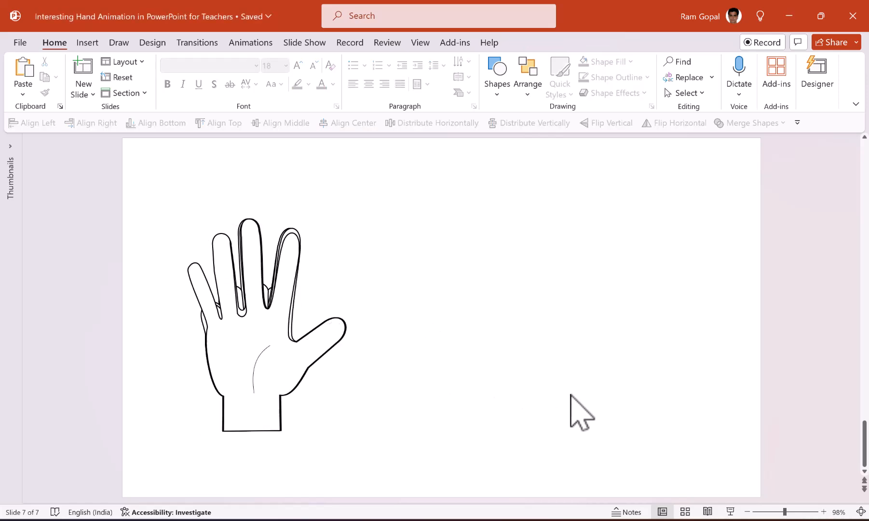
mouse_move(531, 356)
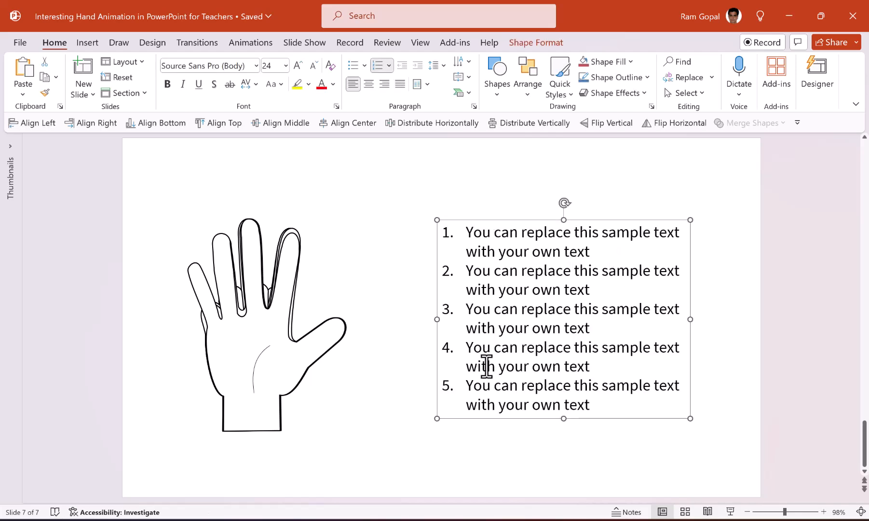
mouse_move(333, 340)
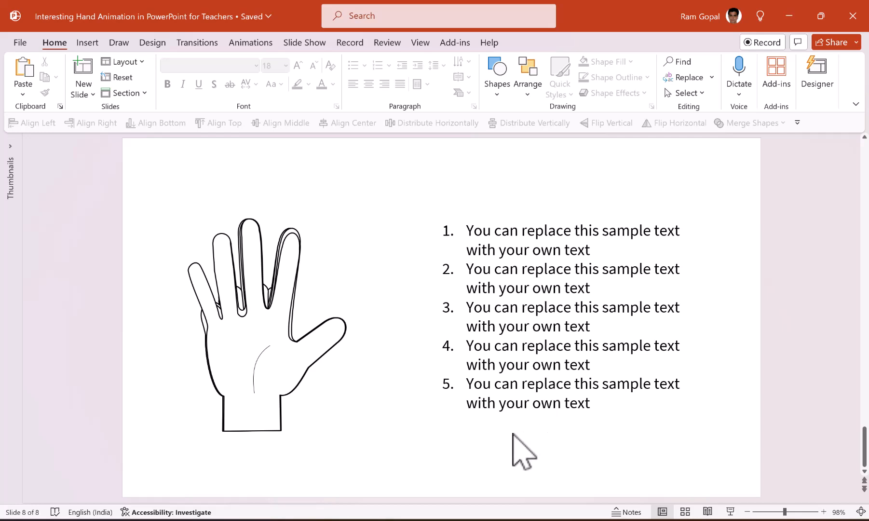
mouse_move(267, 347)
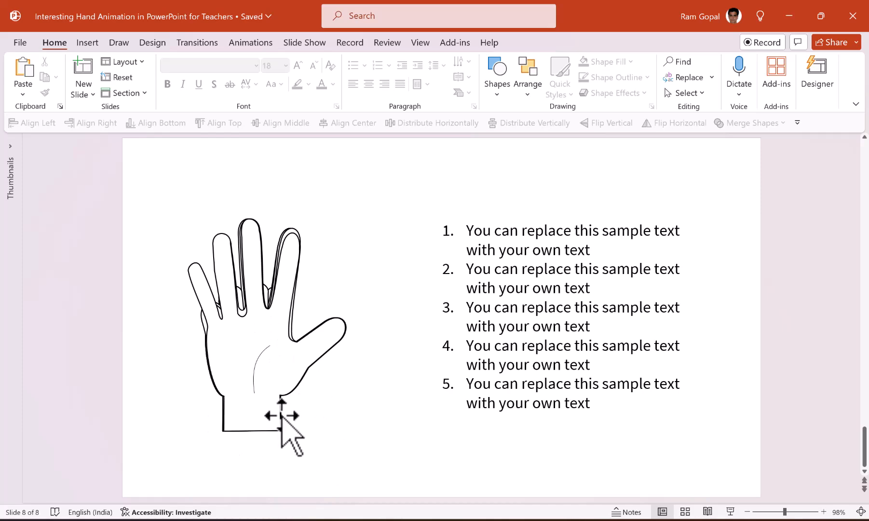
Turn on the slide's alignment guides for arranging the five hands.
key(F5)
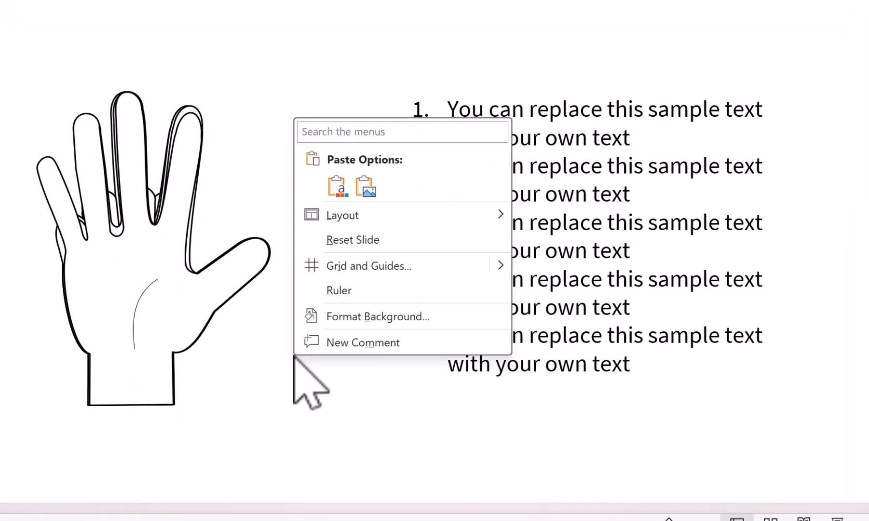
click(369, 266)
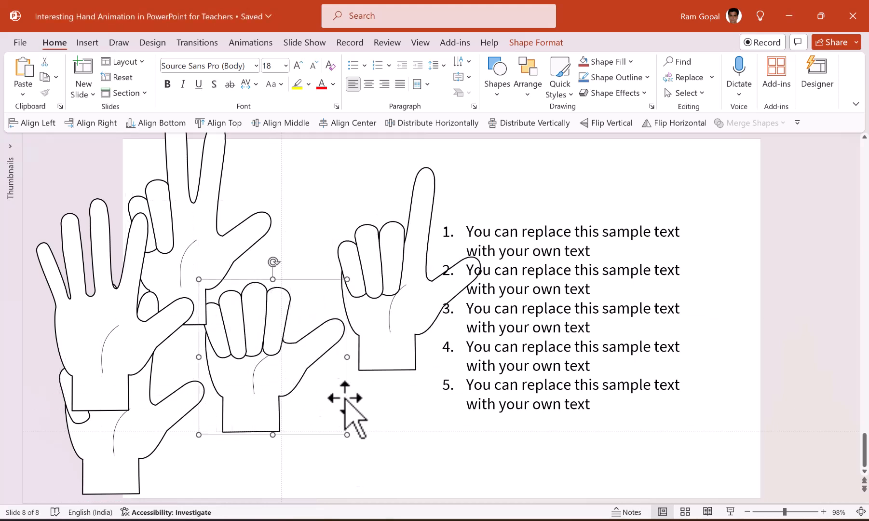
Give the fist hand an Appear entrance and the first list item a Wipe With Previous.
click(251, 42)
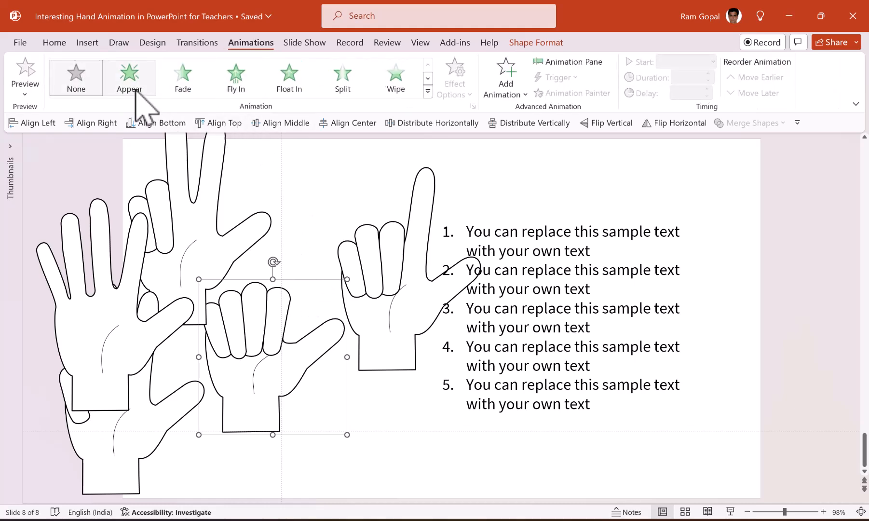
click(129, 77)
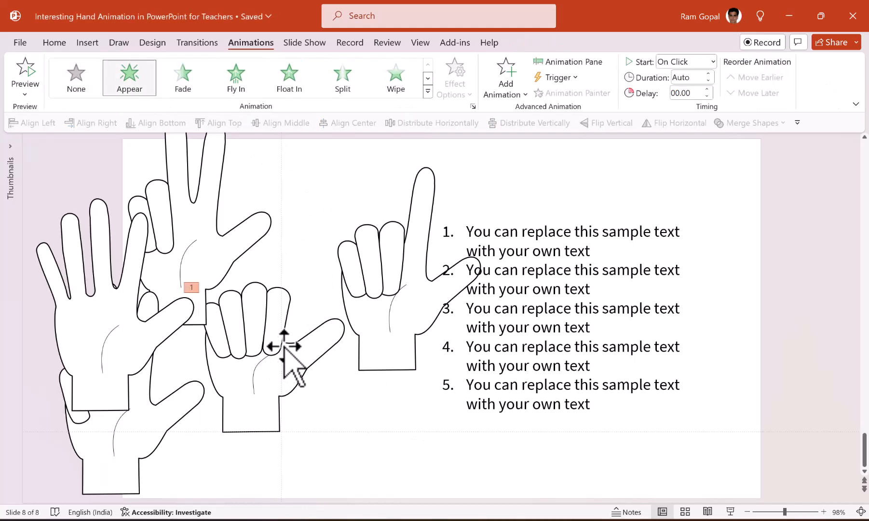
click(480, 240)
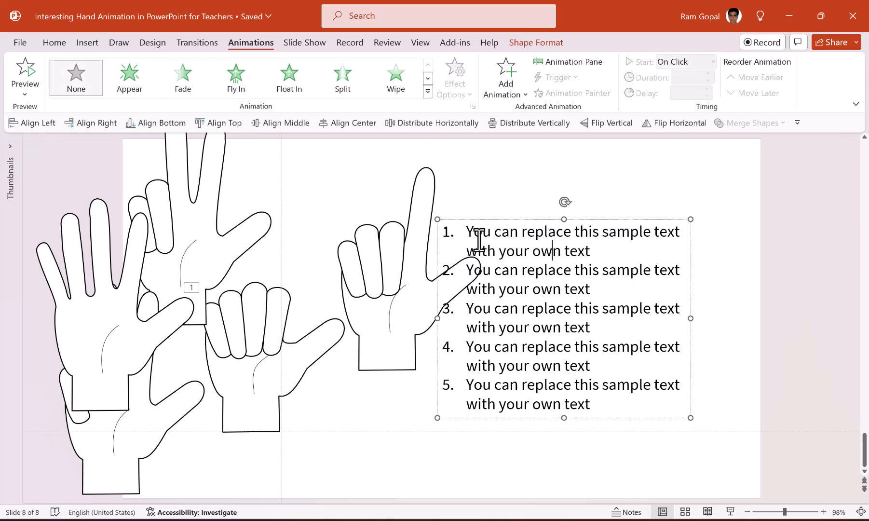
triple_click(573, 240)
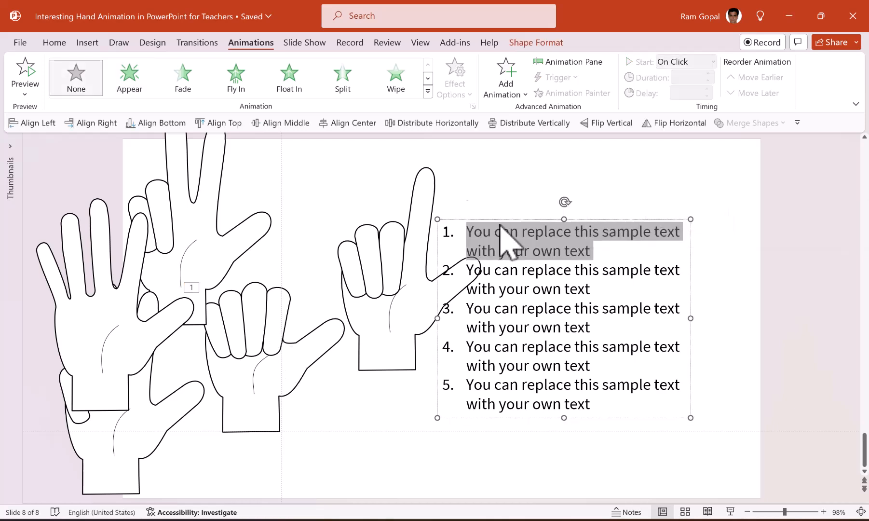
click(454, 75)
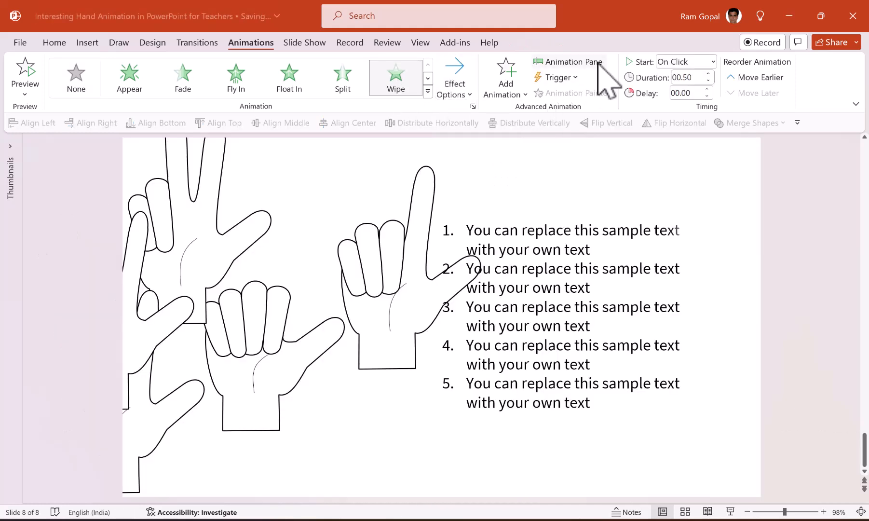
click(570, 62)
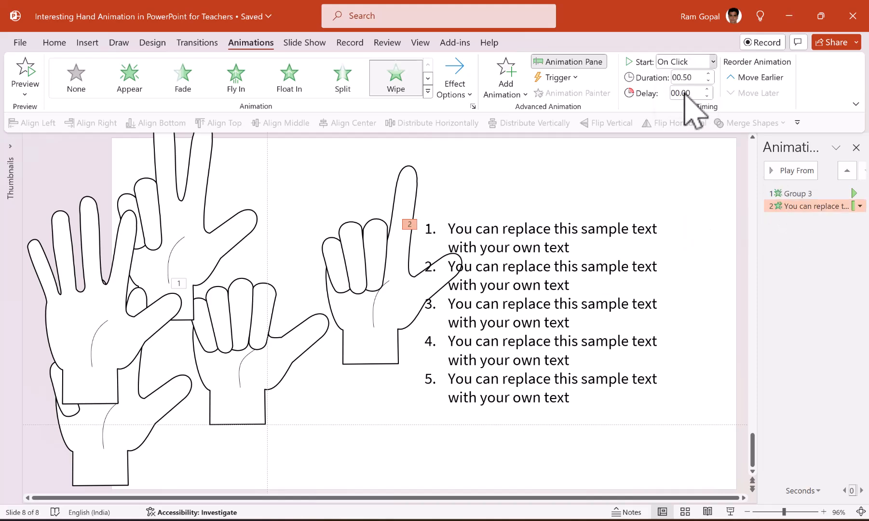
click(686, 62)
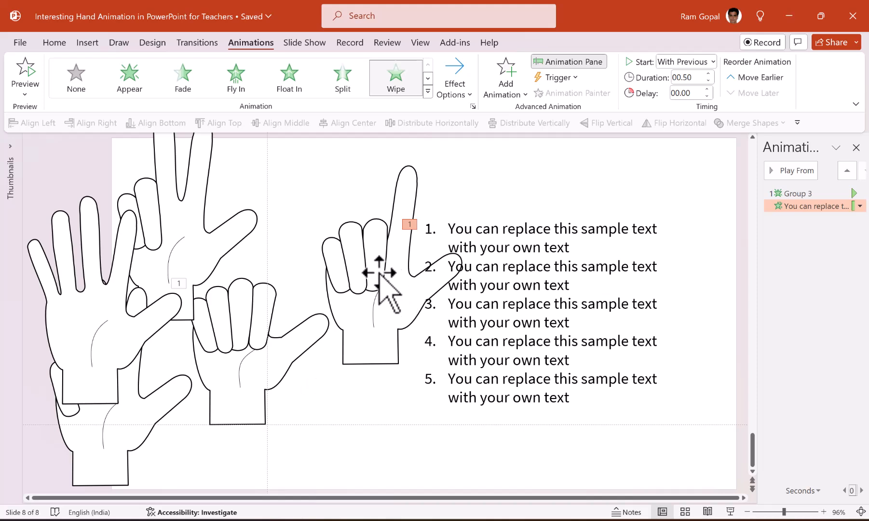
Move the second hand on top of the first and select the first hand.
click(383, 275)
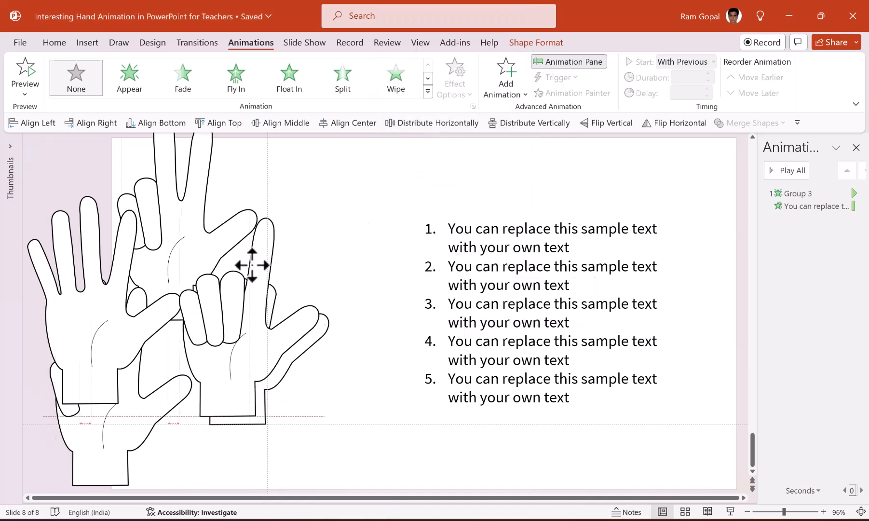
drag(251, 265, 264, 273)
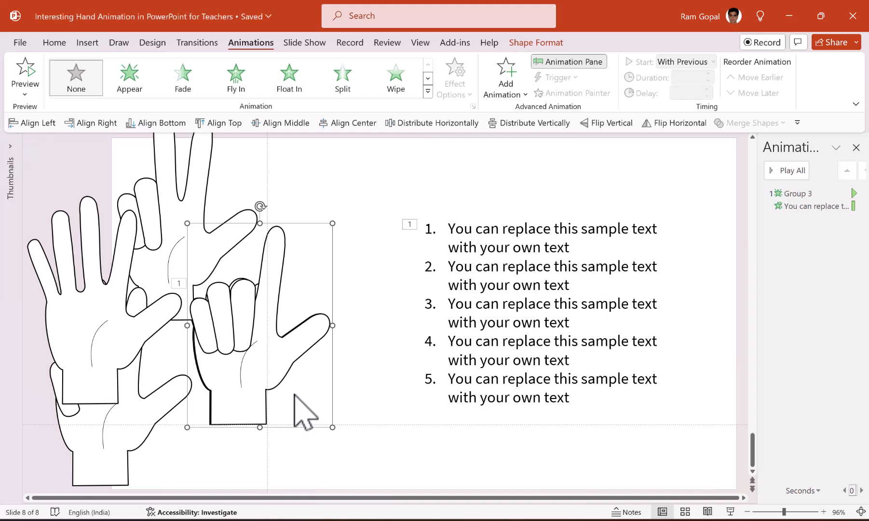
mouse_move(330, 411)
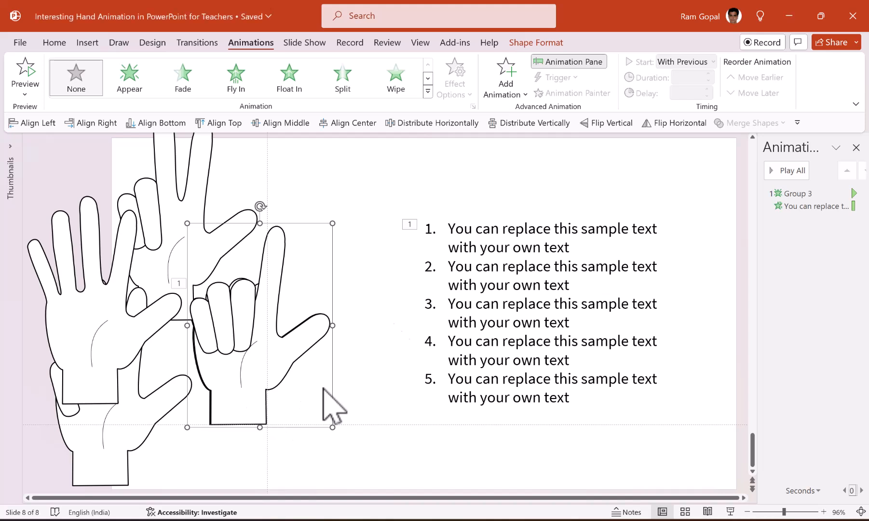
mouse_move(130, 89)
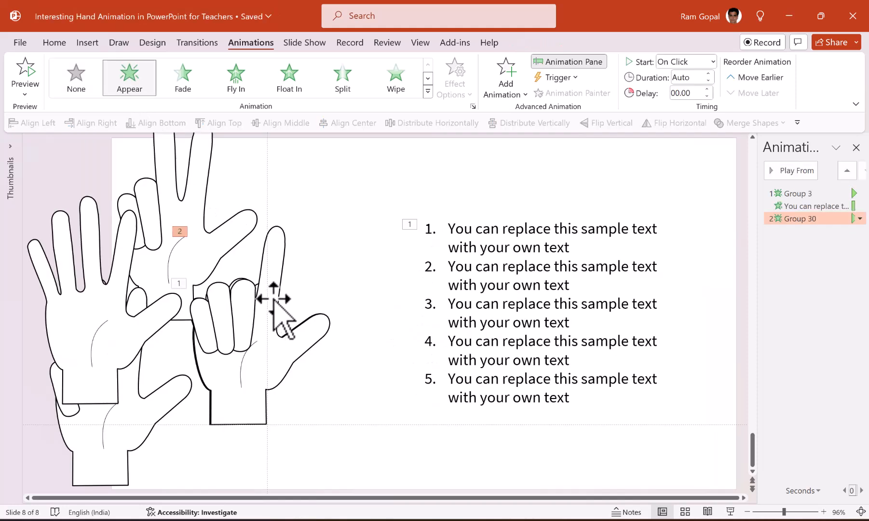
click(277, 300)
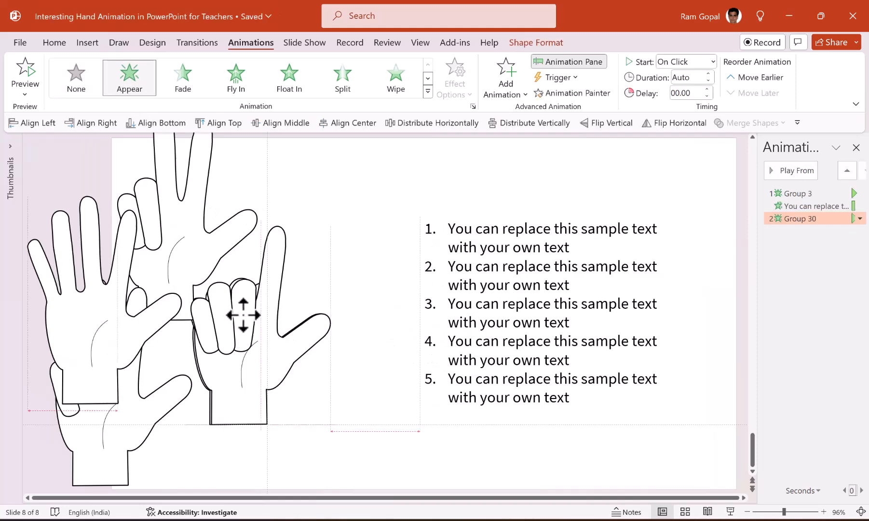
click(797, 193)
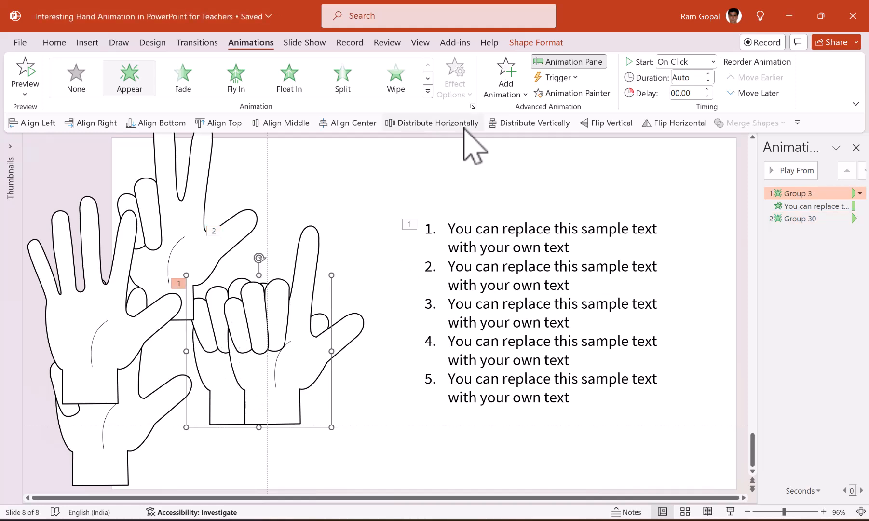
Add a Disappear exit to the first hand, starting With Previous.
click(505, 72)
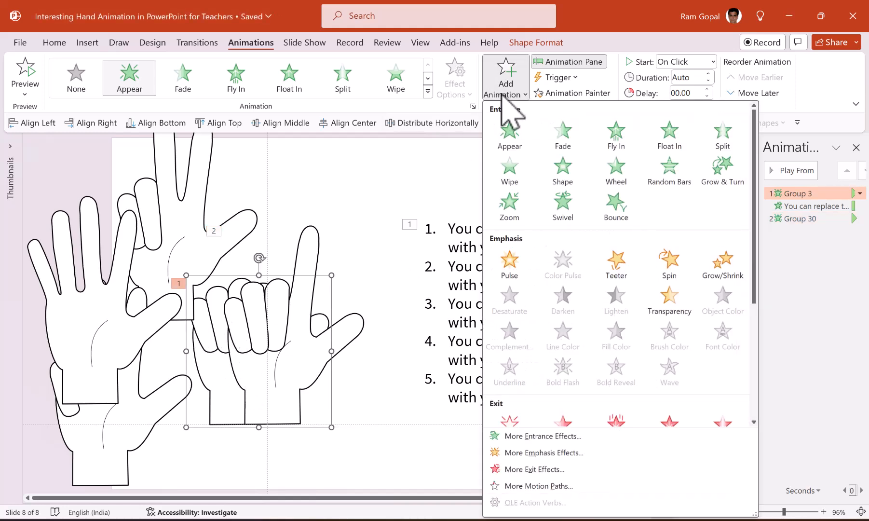
mouse_move(257, 379)
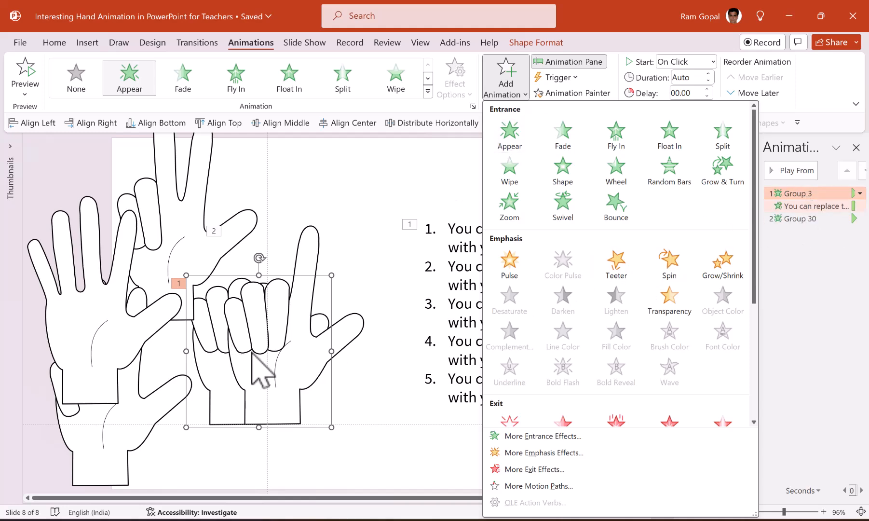
scroll(down, 3)
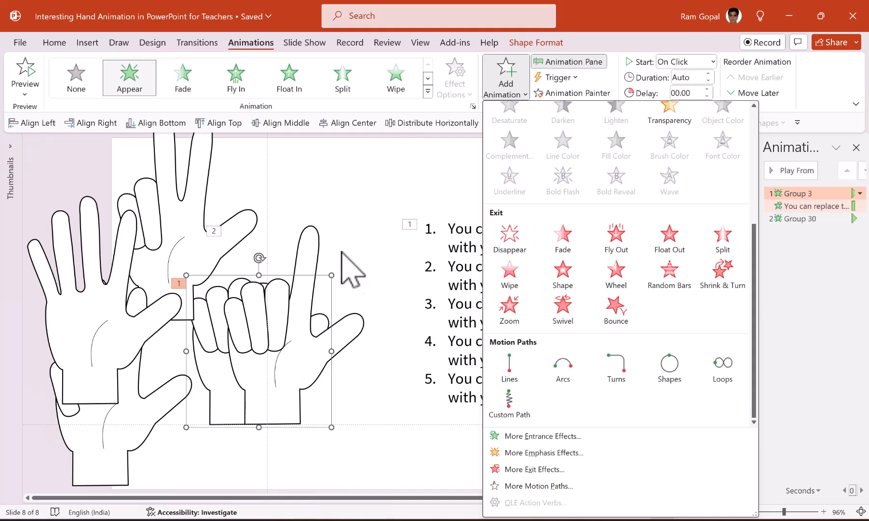
mouse_move(510, 238)
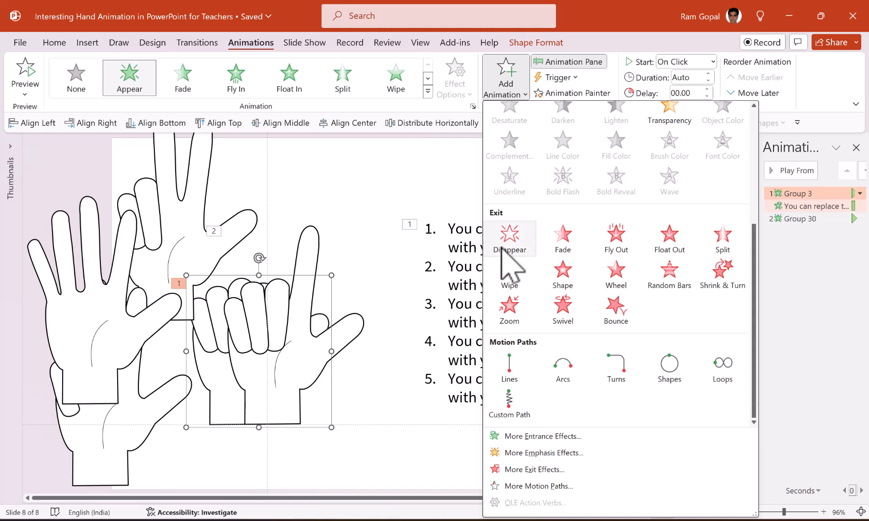
click(510, 238)
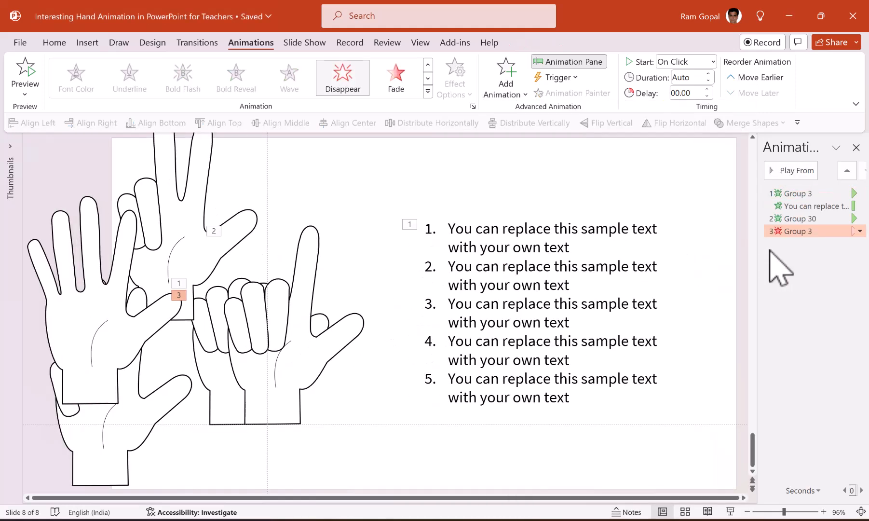
click(709, 61)
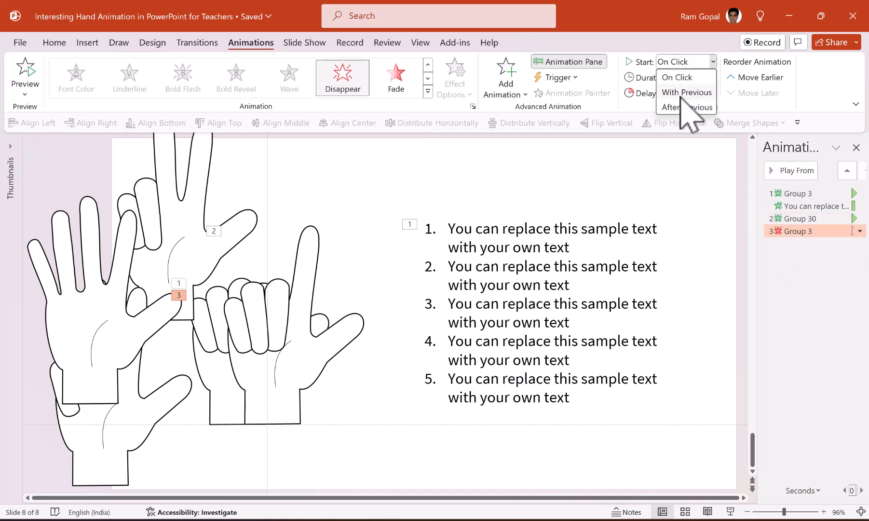
click(686, 93)
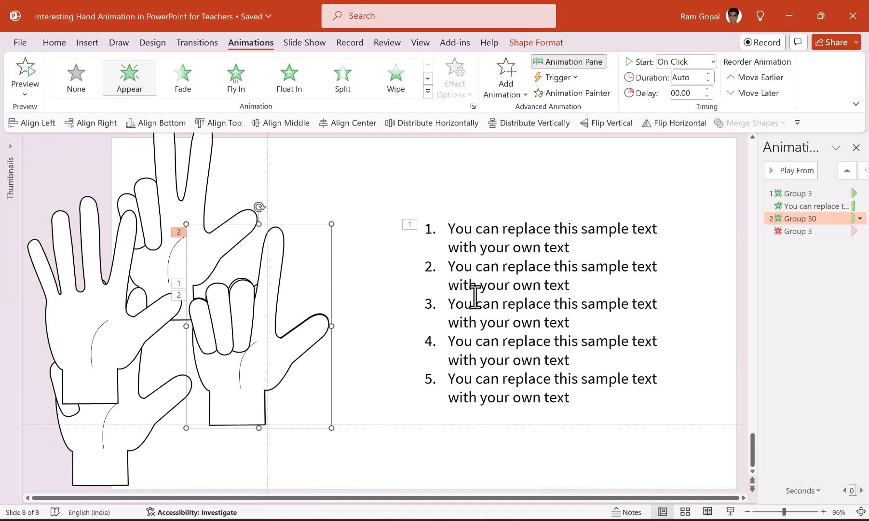
Make the second list item wipe in With Previous.
double_click(508, 275)
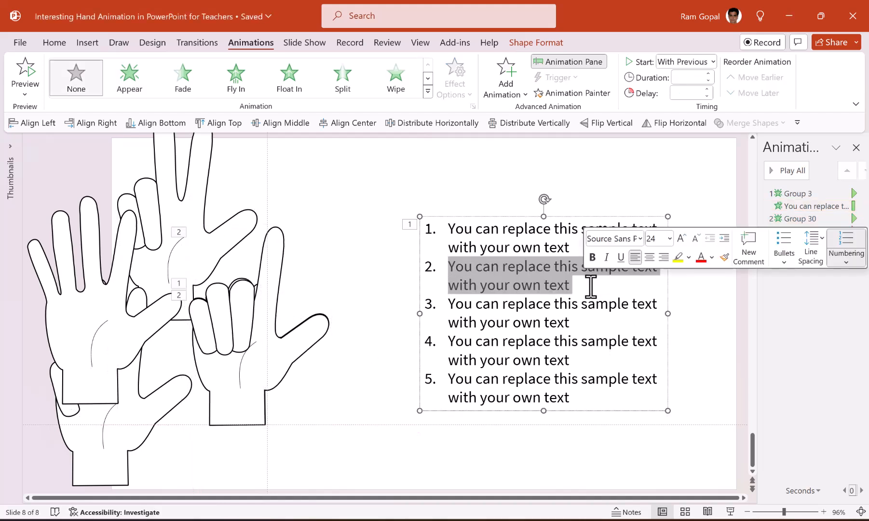
click(455, 74)
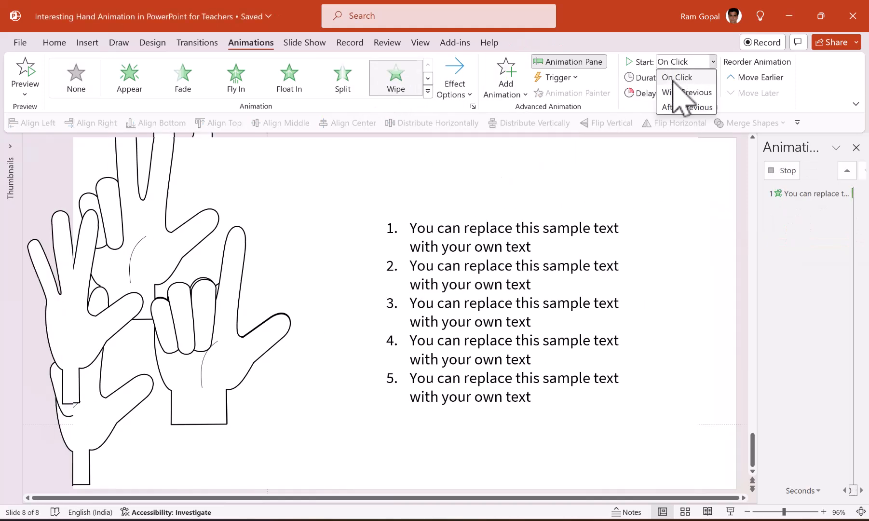
click(683, 92)
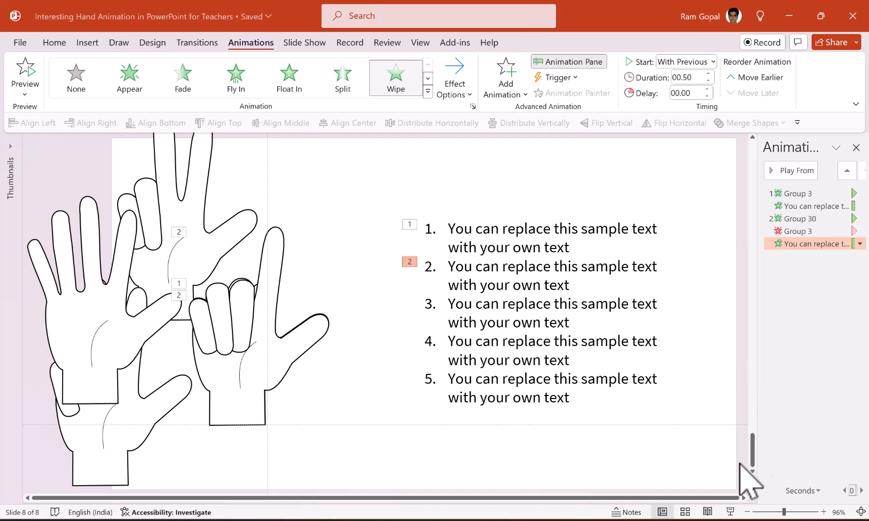
mouse_move(465, 240)
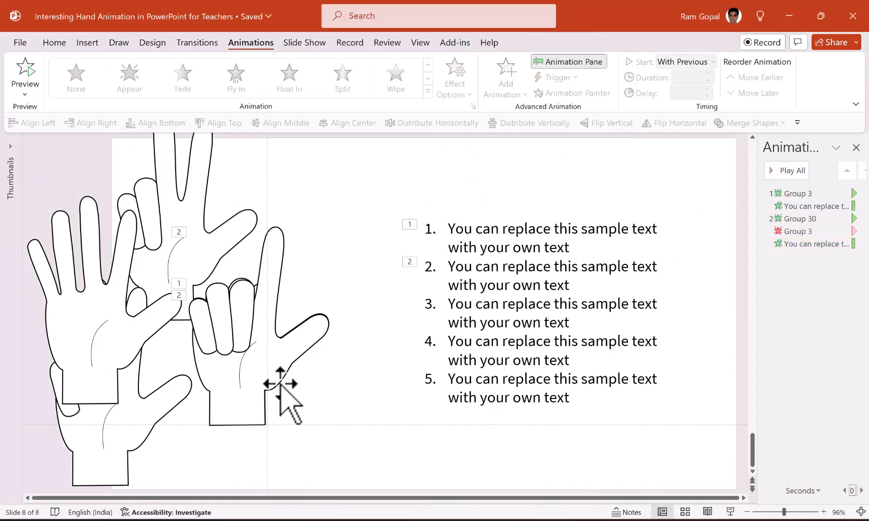
mouse_move(173, 341)
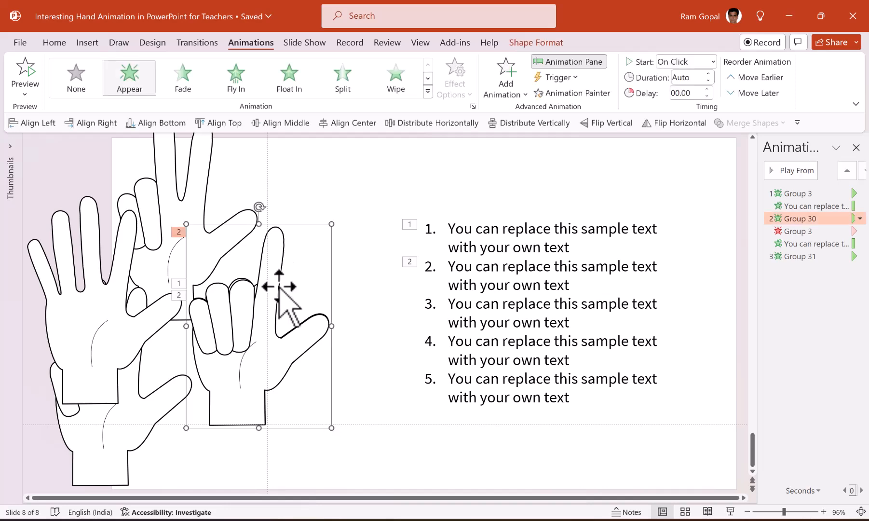
mouse_move(506, 72)
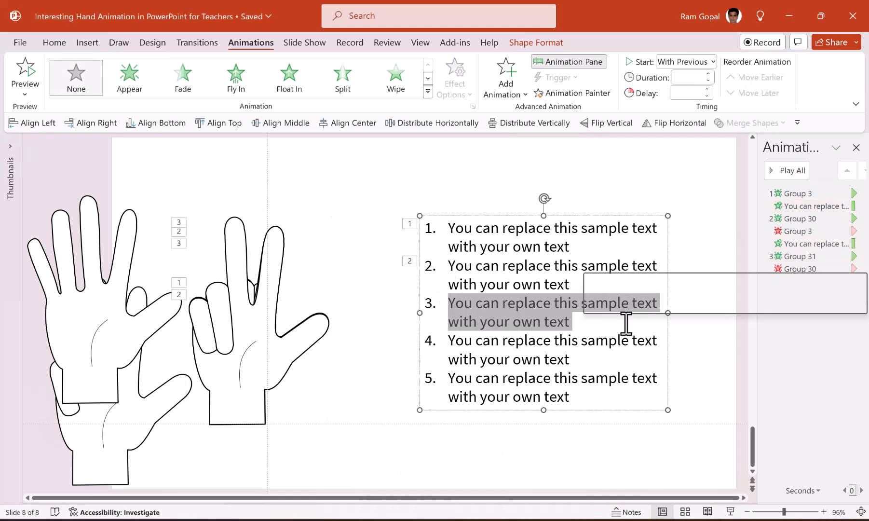
Set point three's wipe to With Previous, add the third hand's exit, and wipe in point four.
click(454, 75)
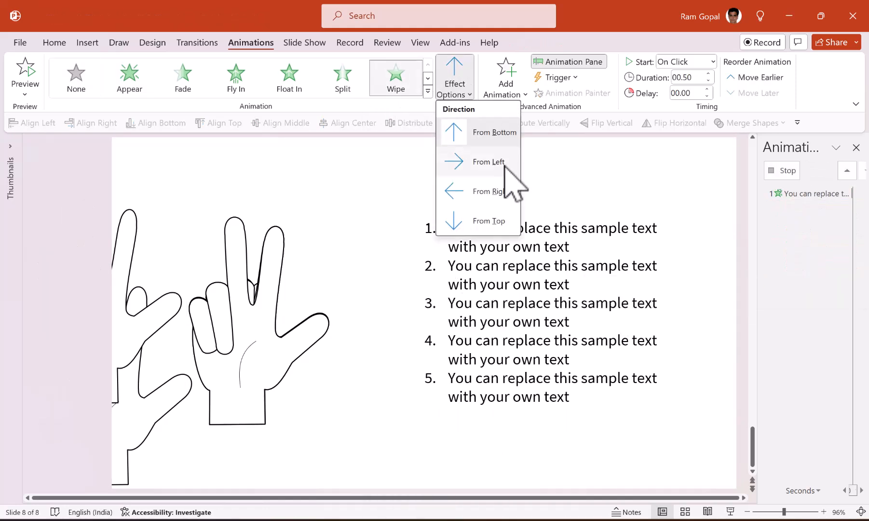
click(707, 62)
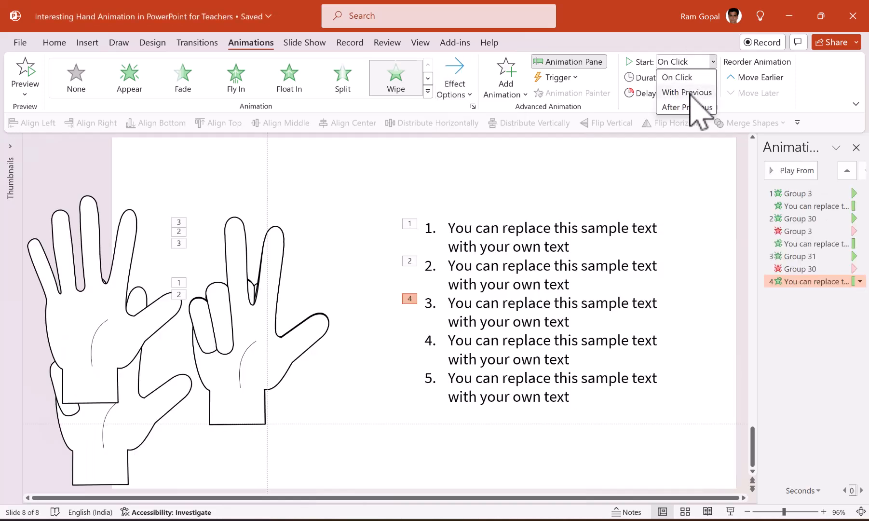
click(686, 92)
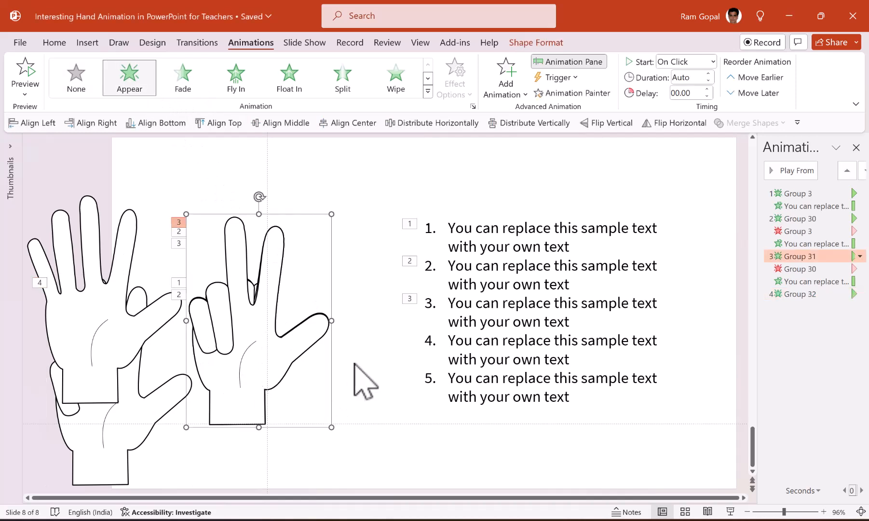
click(505, 76)
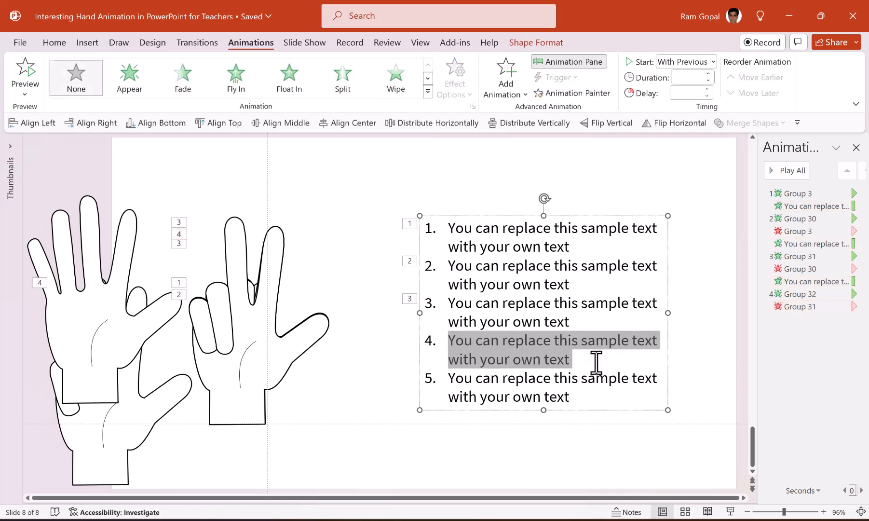
click(454, 77)
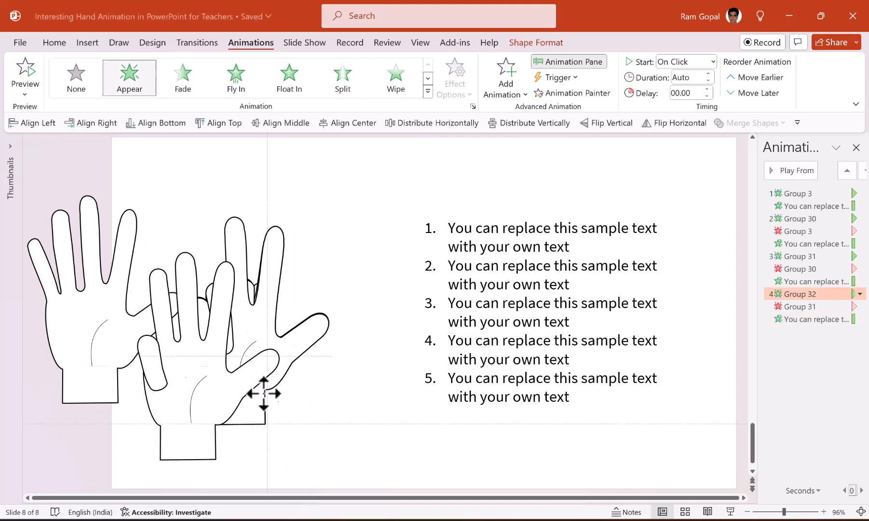
Move the fourth hand into place, give it an exit, and wipe in point five.
drag(264, 393, 294, 360)
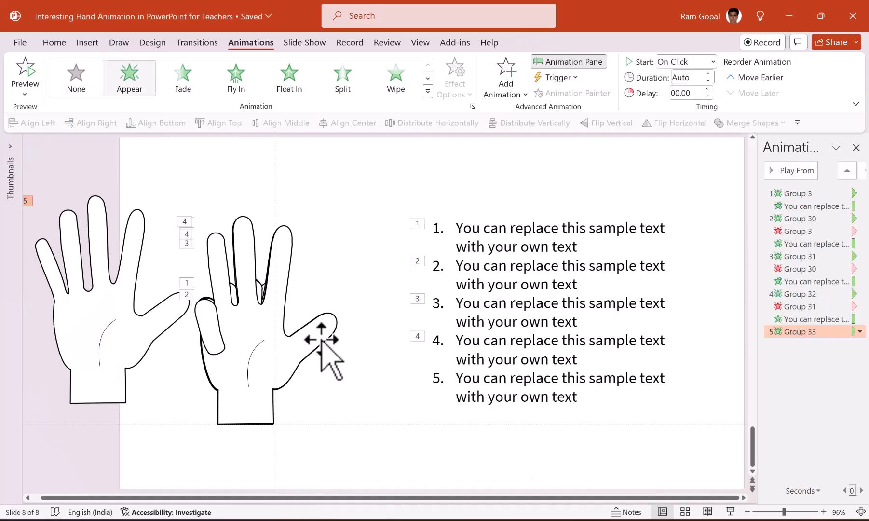
click(505, 73)
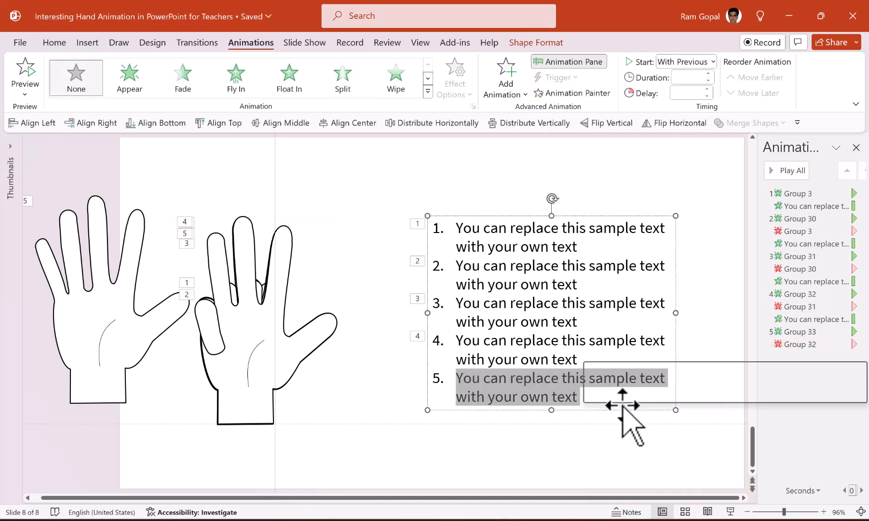
click(455, 75)
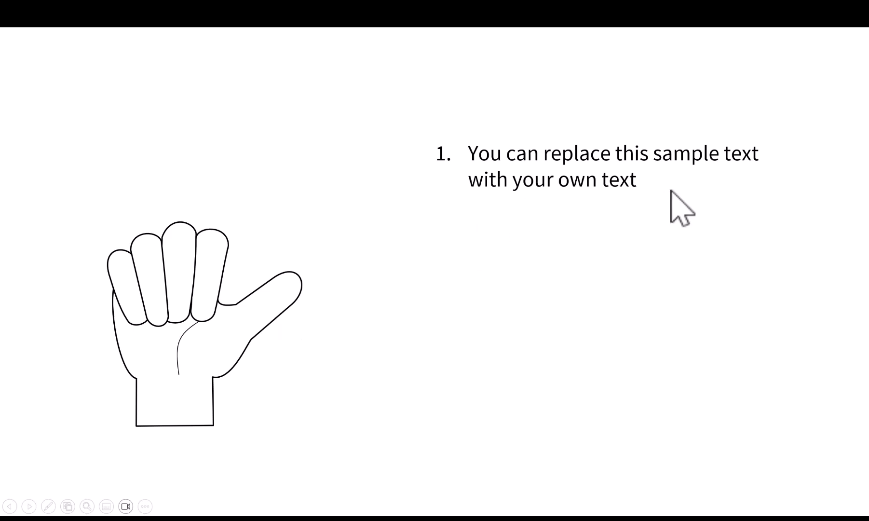
mouse_move(697, 463)
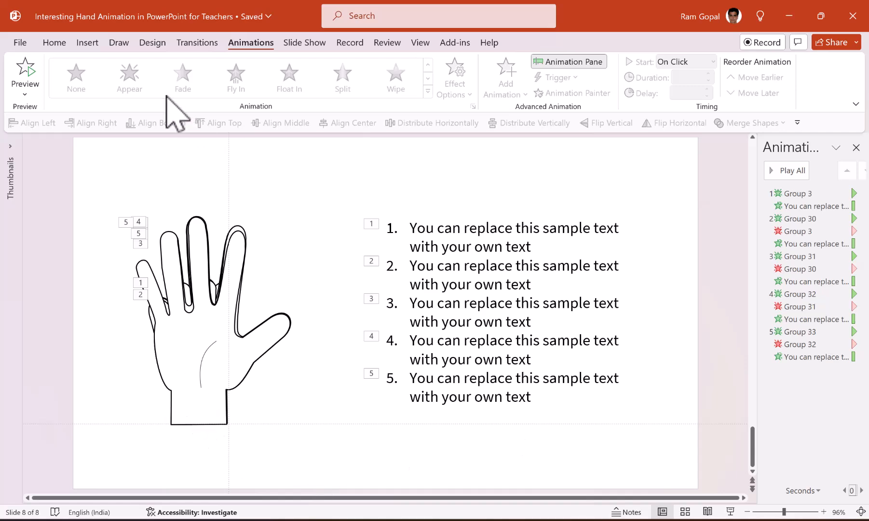
Draw a white-filled rectangle across the slide's bottom edge to mask the hand.
click(54, 43)
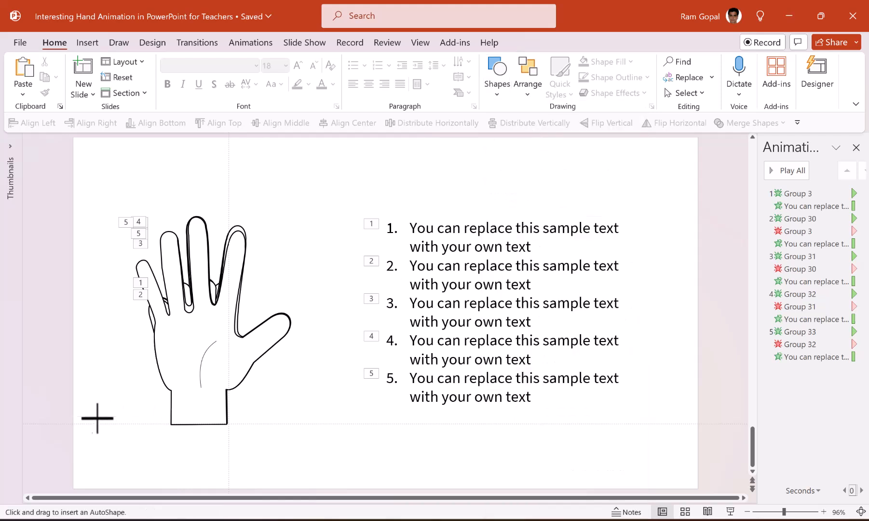
drag(97, 418, 334, 483)
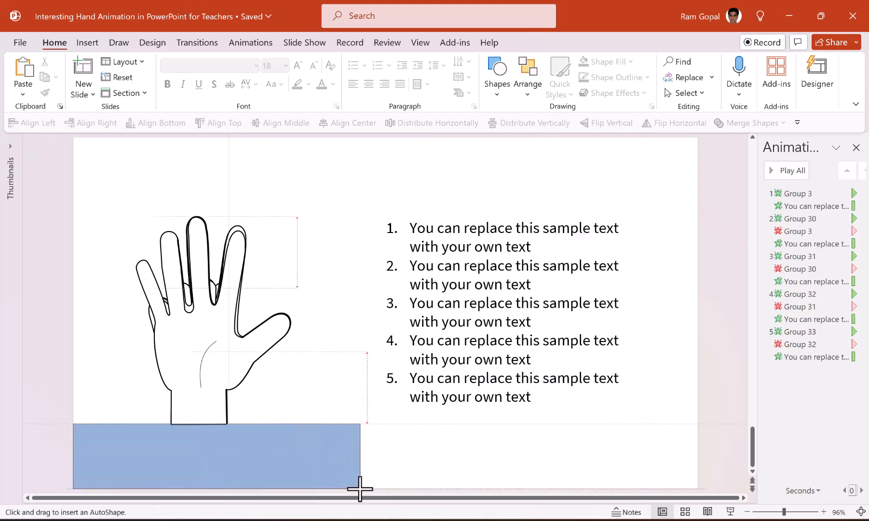
click(215, 462)
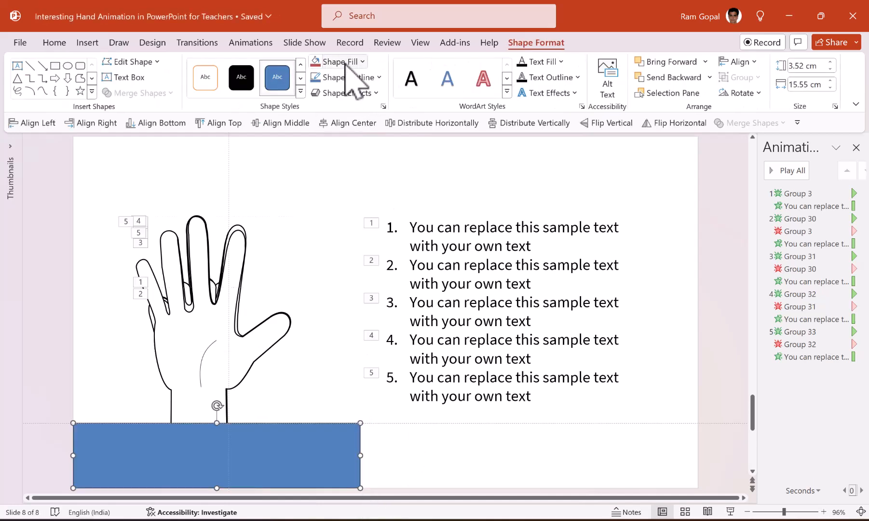
click(338, 62)
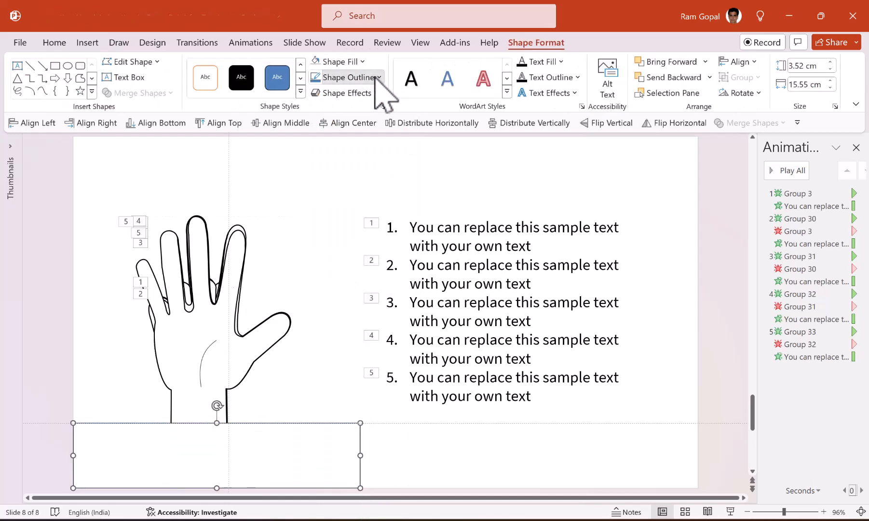
mouse_move(264, 460)
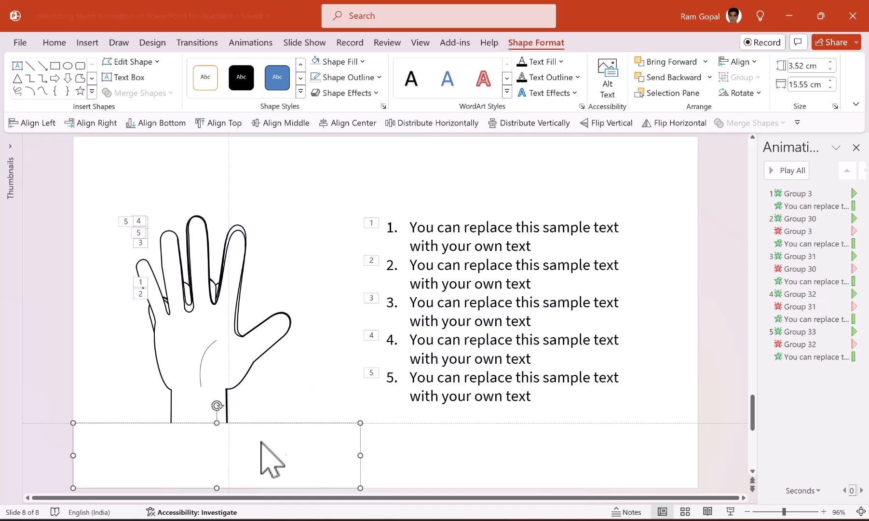
click(54, 42)
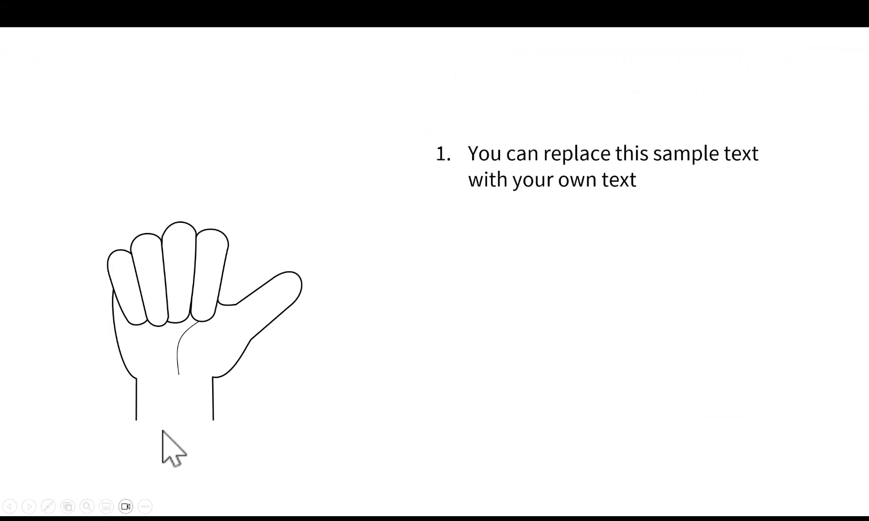
mouse_move(407, 402)
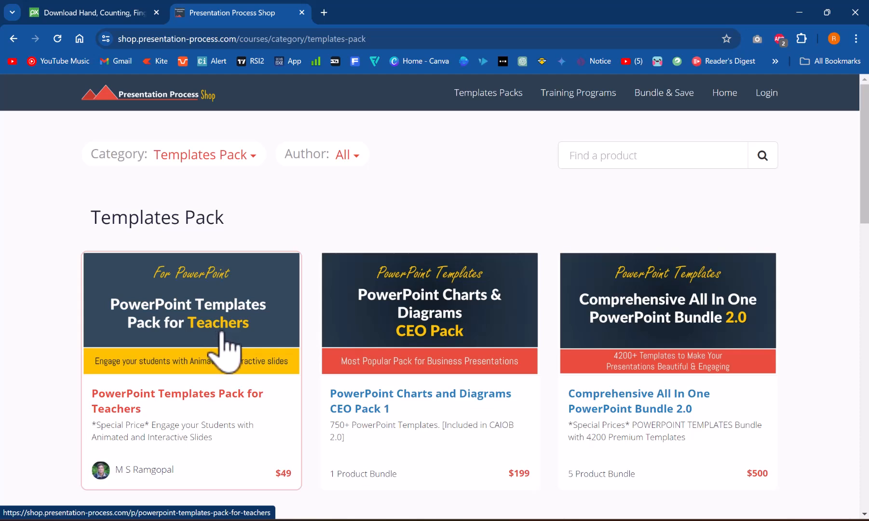
scroll(down, 3)
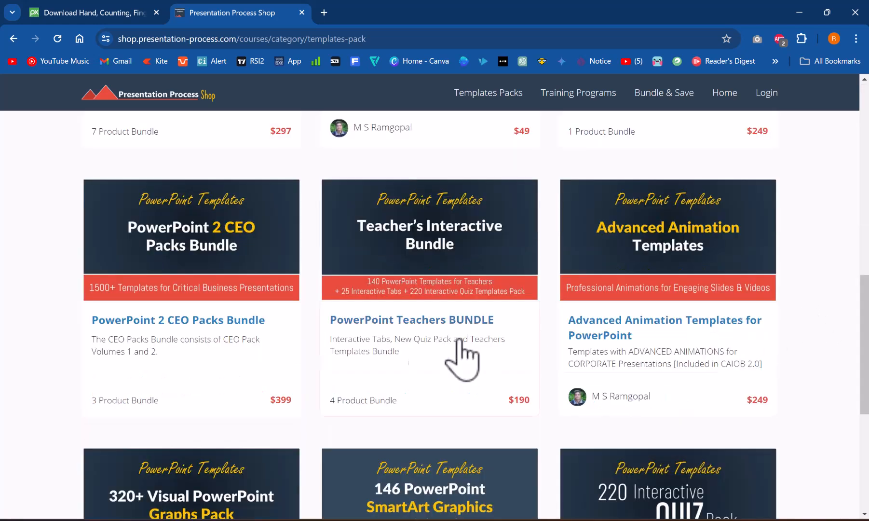
mouse_move(377, 327)
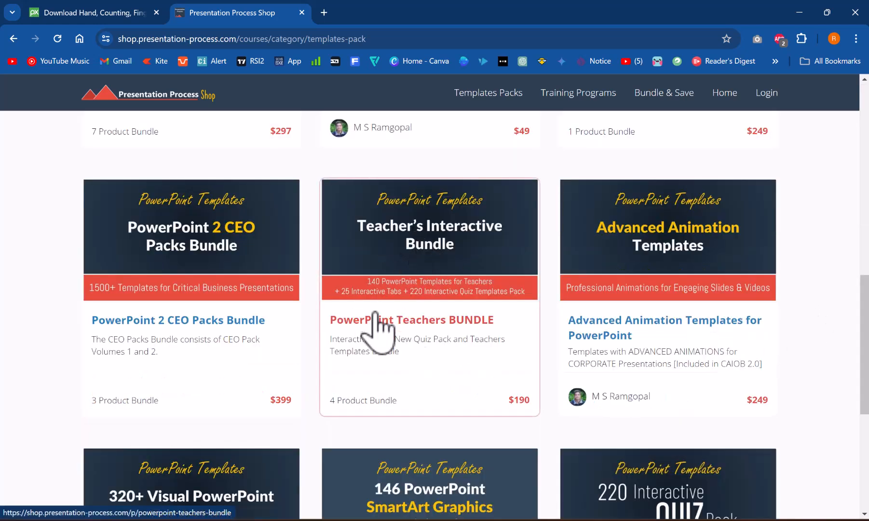
mouse_move(455, 305)
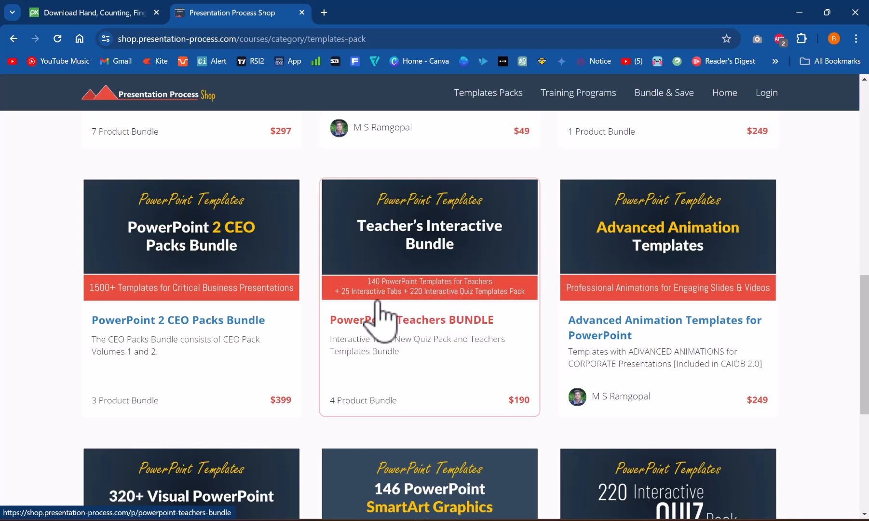
mouse_move(450, 316)
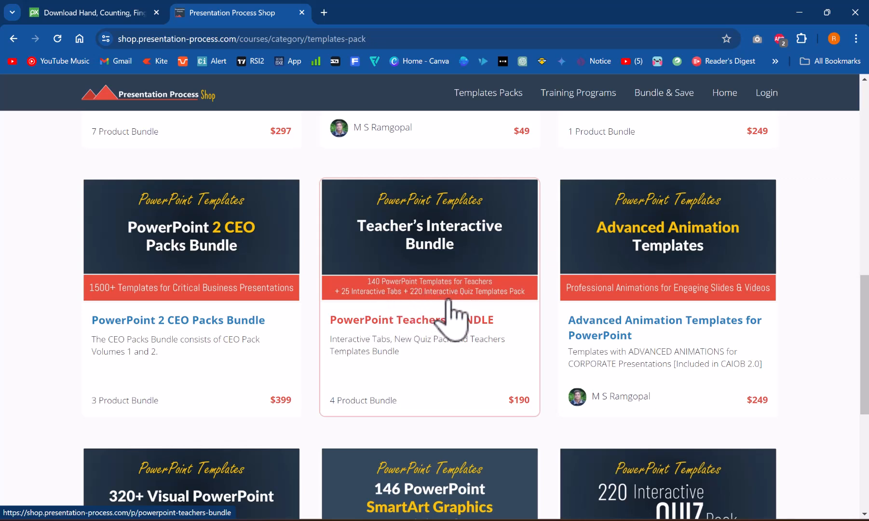
mouse_move(501, 316)
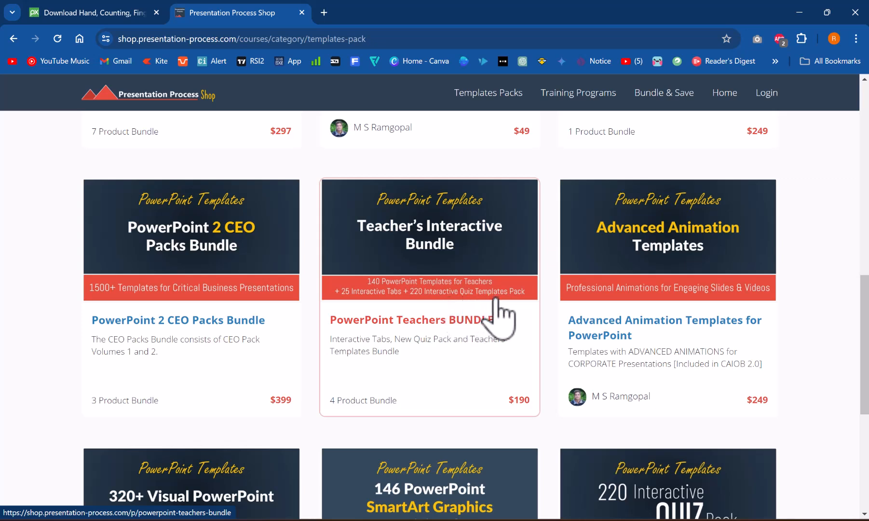
mouse_move(479, 286)
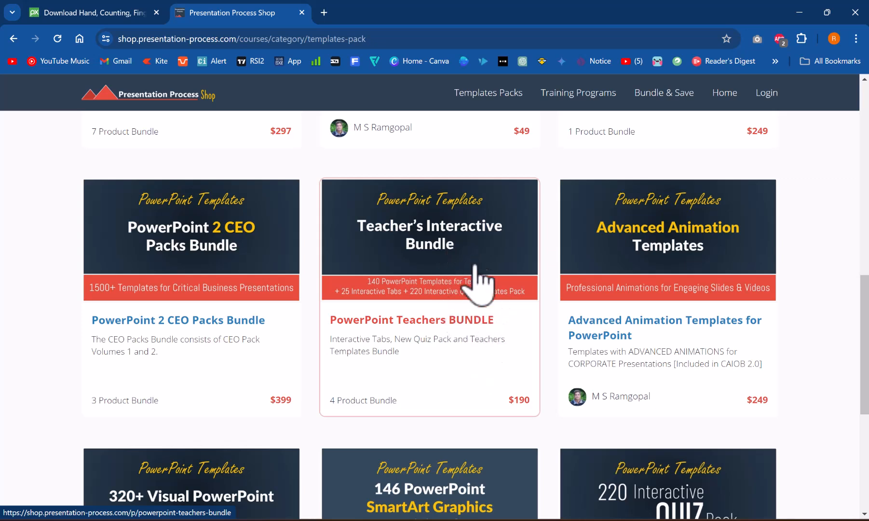
scroll(down, 3)
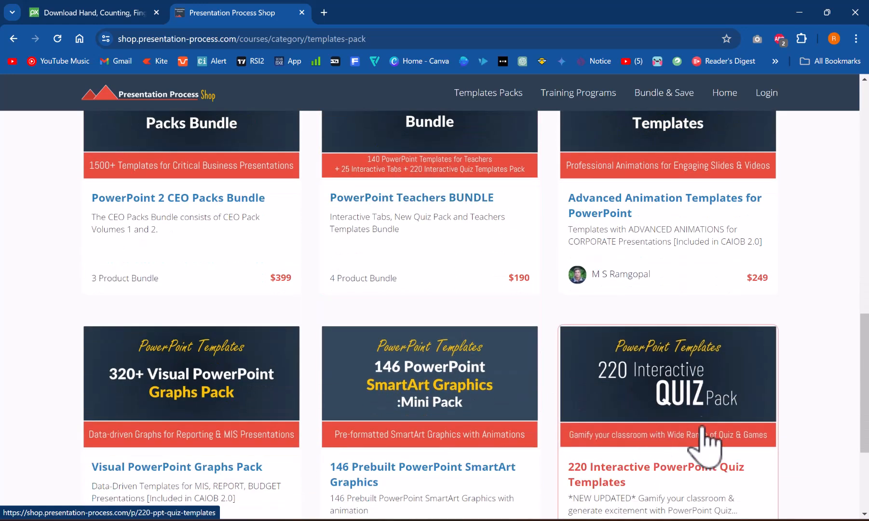